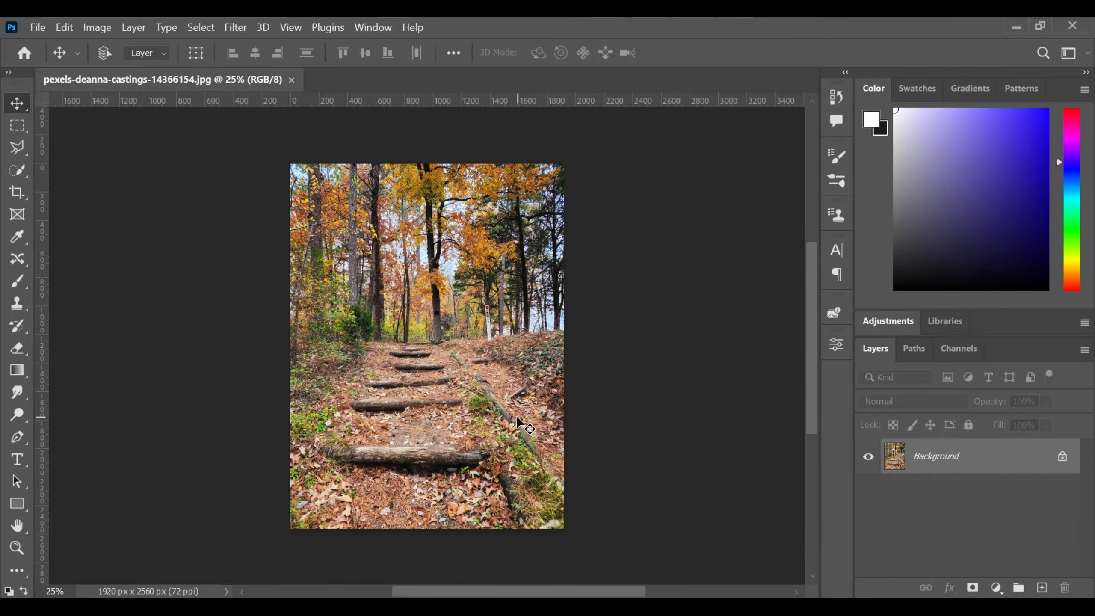
- Duplicate the Background layer with Ctrl+J and convert the copy to a Smart Object
key("ctrl+j")
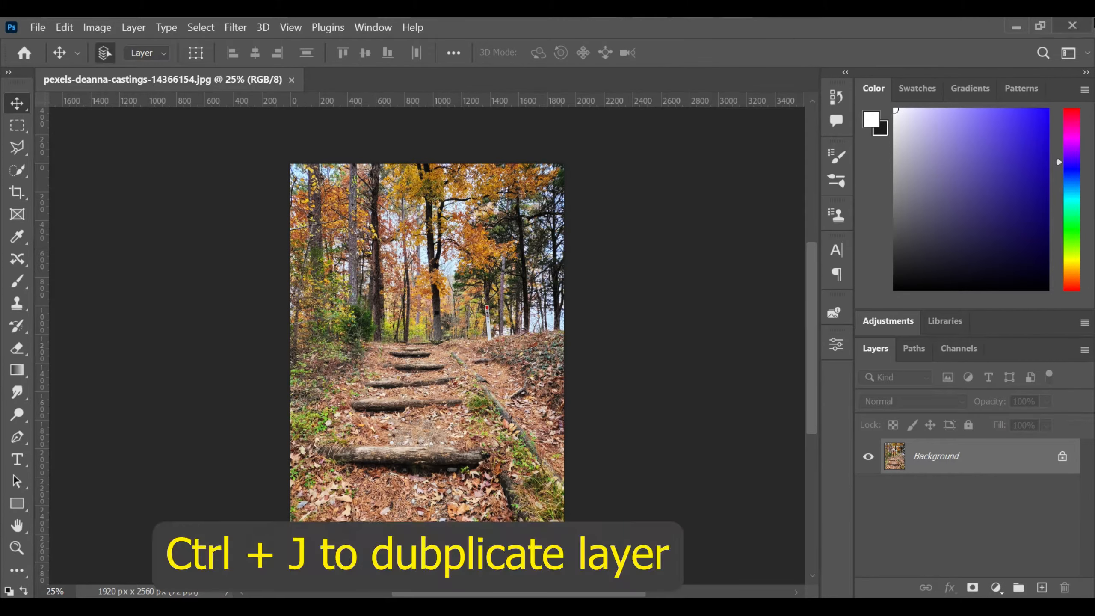
key("ctrl+j")
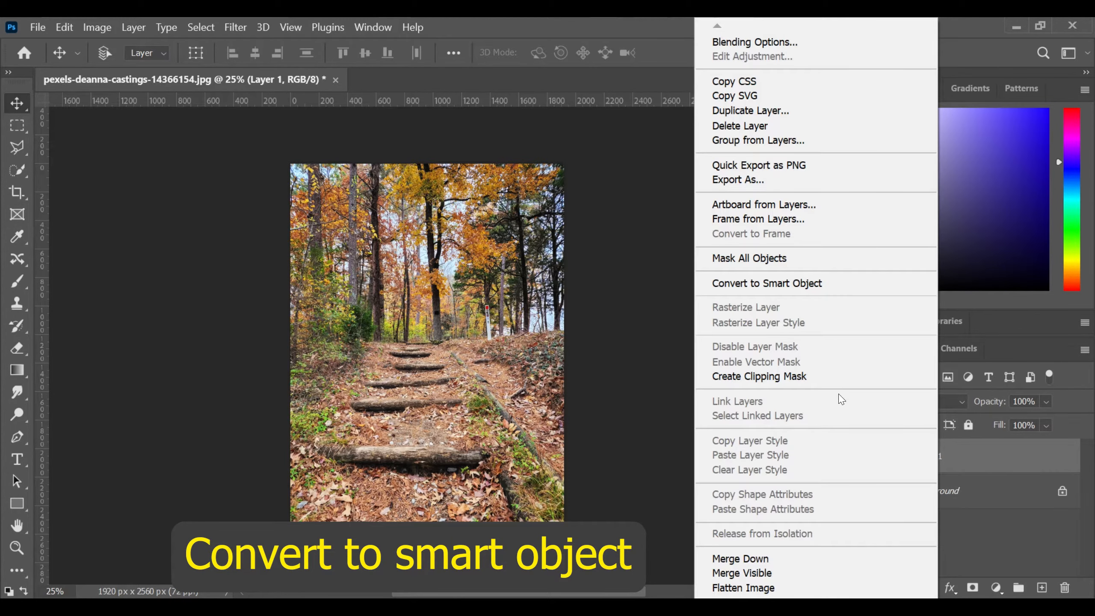
left_click(765, 283)
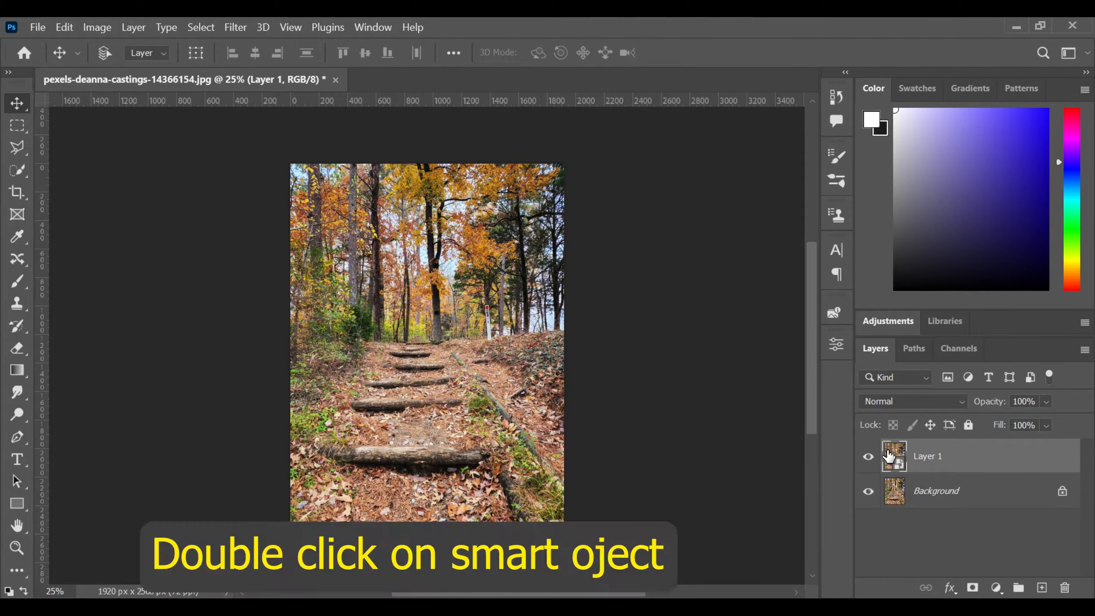
- Open Layer 1's smart object contents as Layer 1.psb and glance at its colour channels
double_click(893, 455)
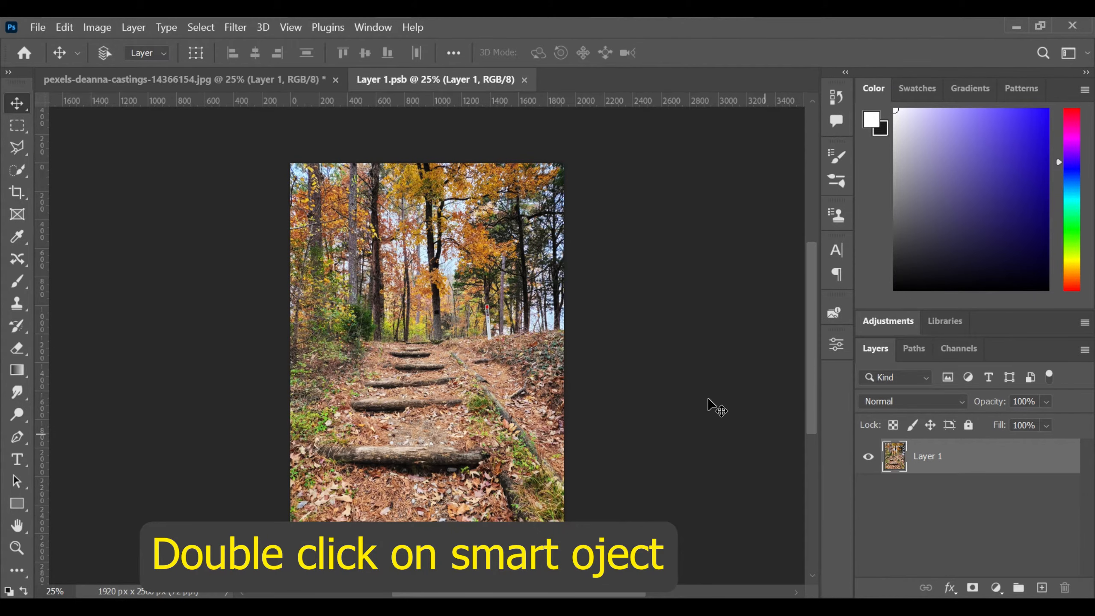
double_click(488, 242)
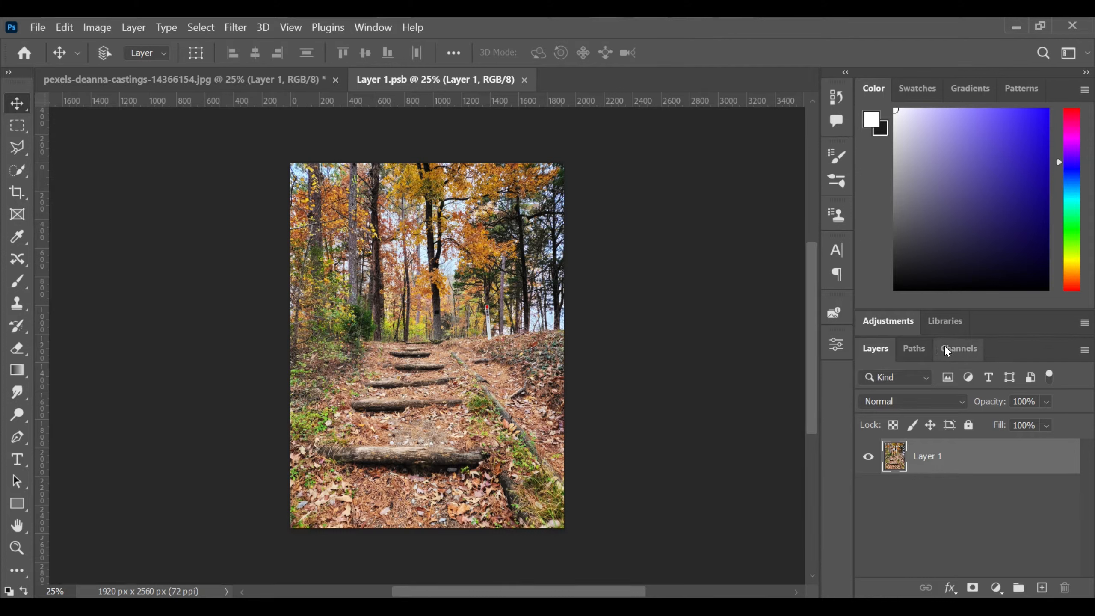
left_click(959, 348)
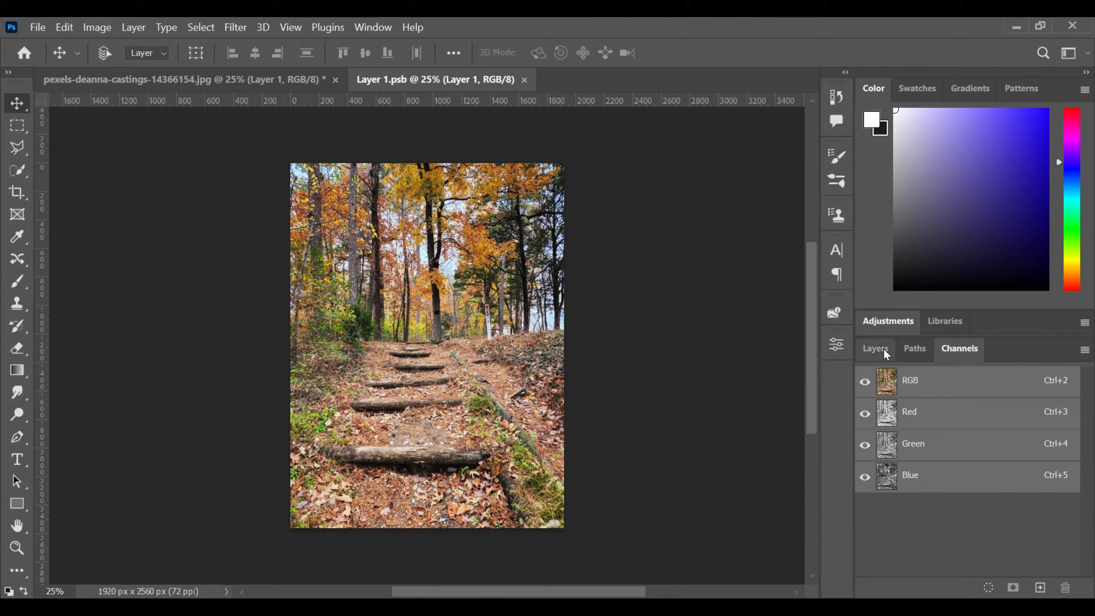
left_click(875, 348)
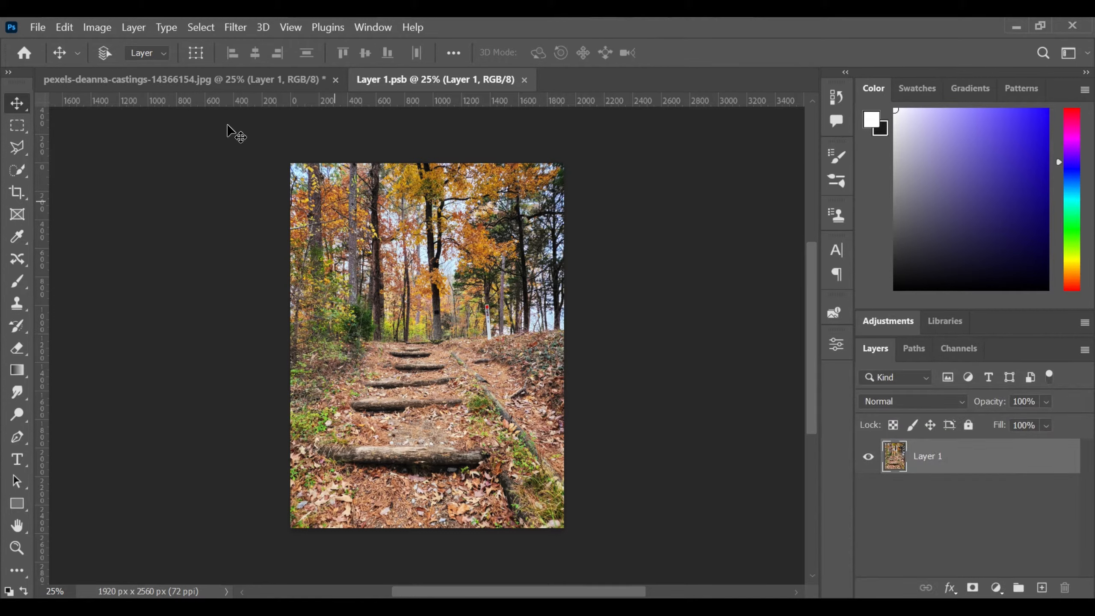
left_click(97, 27)
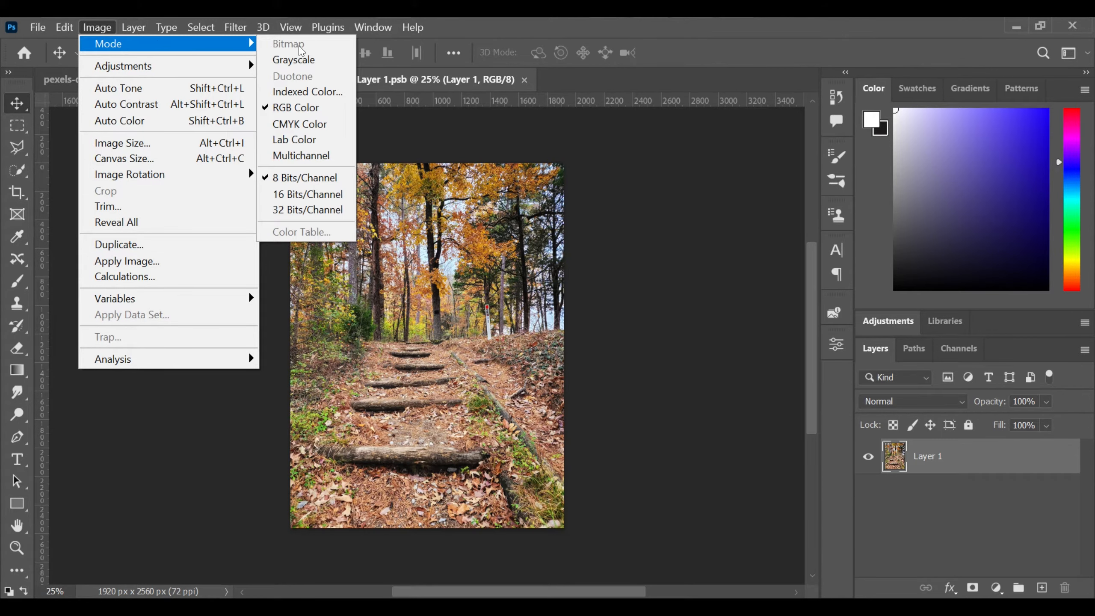
- Convert the smart object's image to Lab Color mode and view its channels
left_click(294, 139)
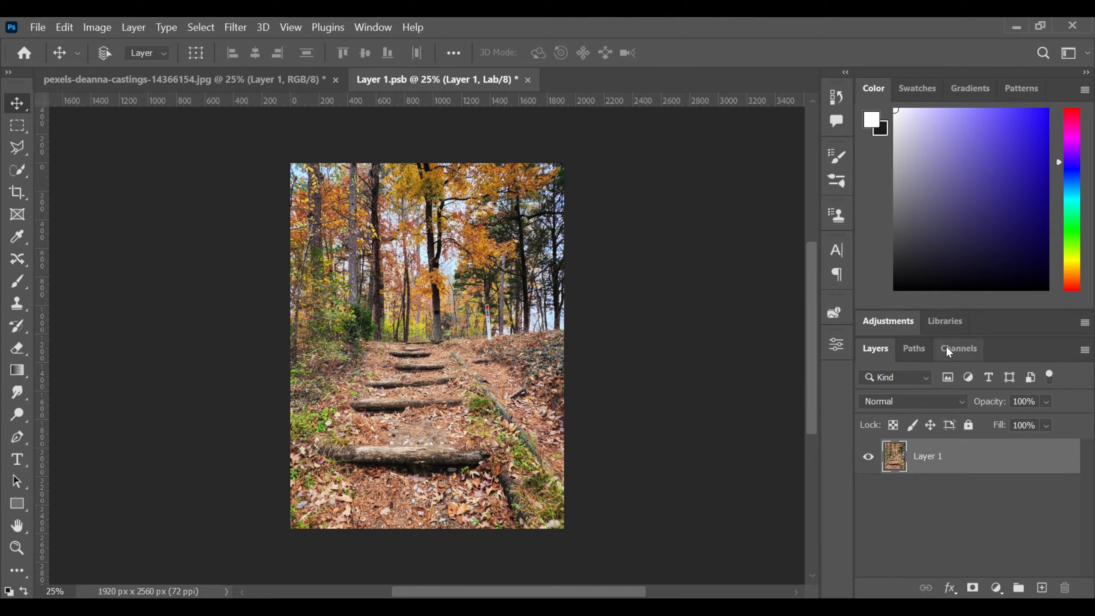
left_click(959, 348)
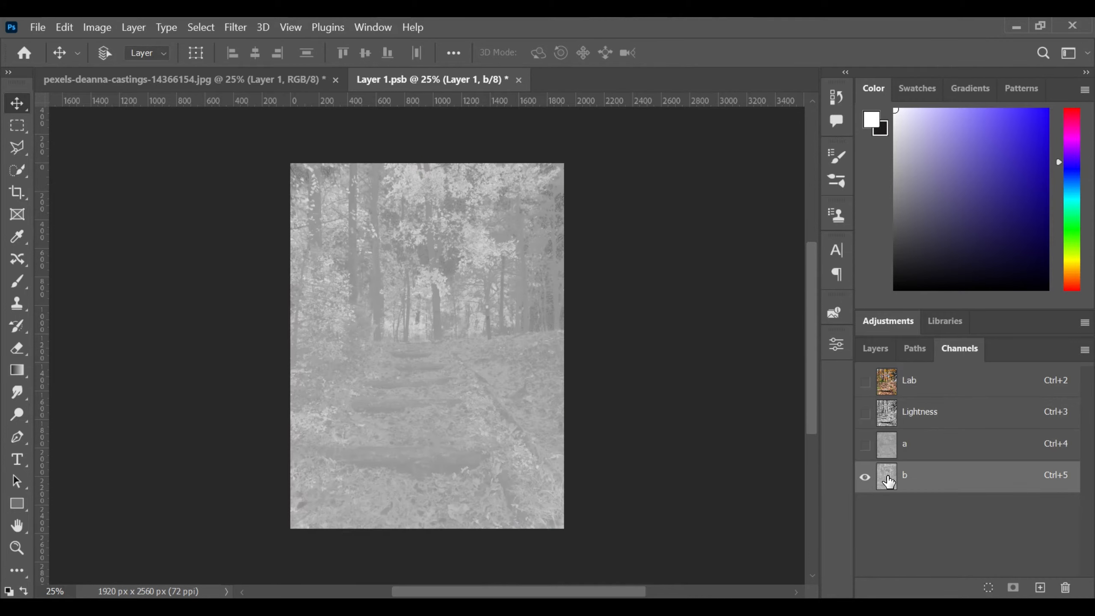
- Copy the b channel over the a channel and show the Lab composite with orange-red foliage
key("ctrl+c")
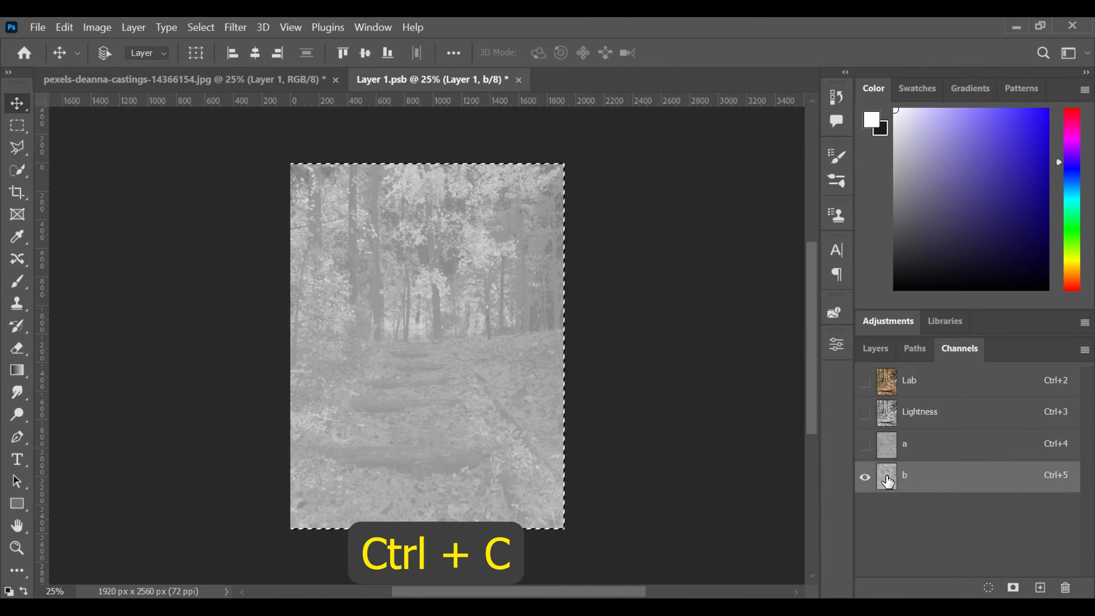
key("ctrl+v")
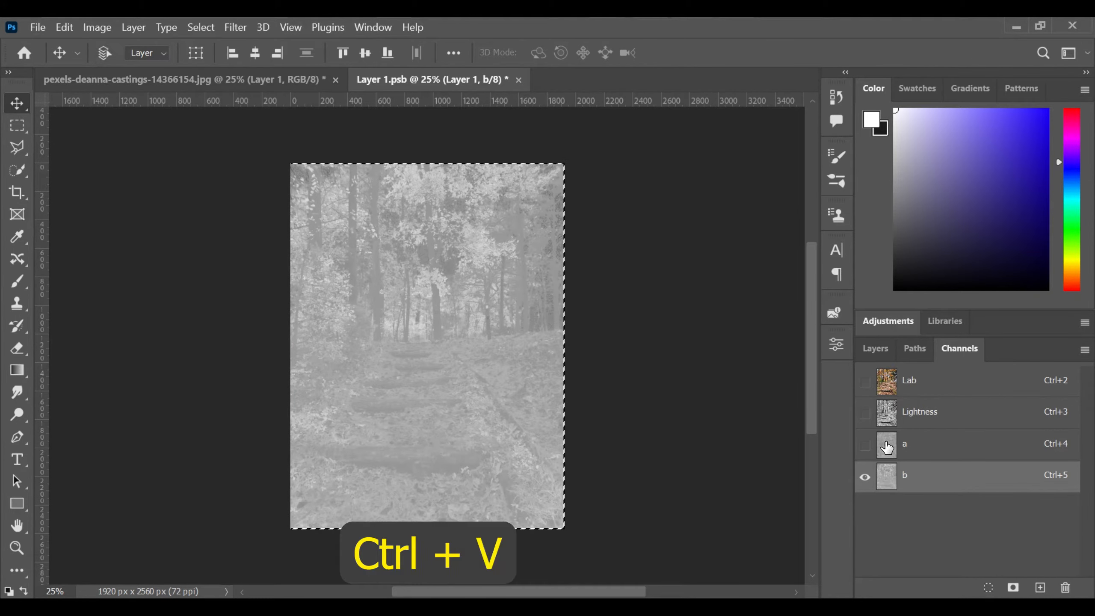
left_click(904, 443)
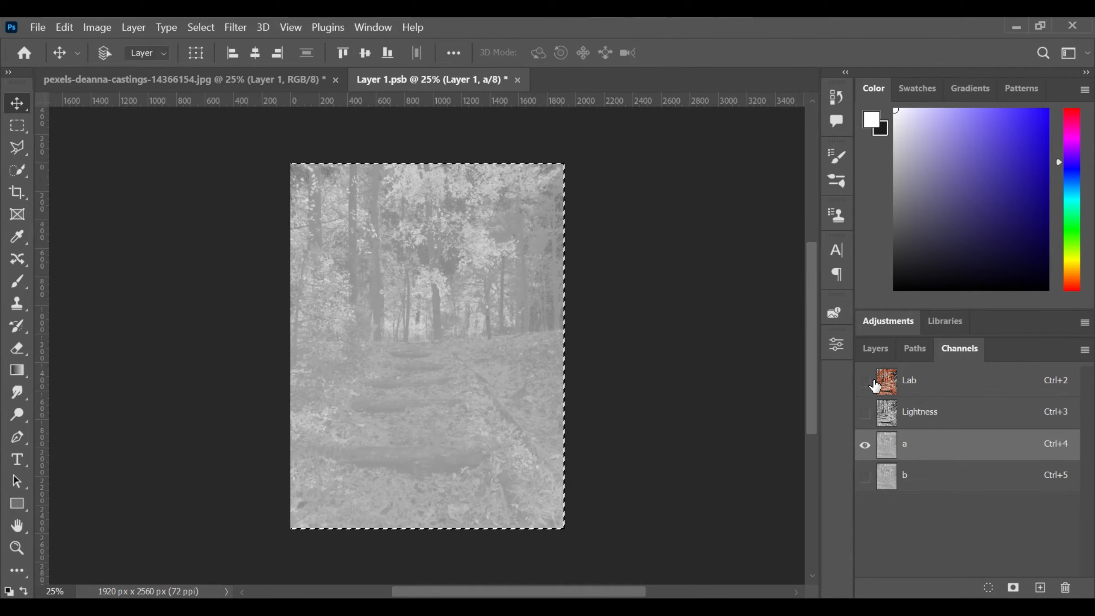
left_click(865, 380)
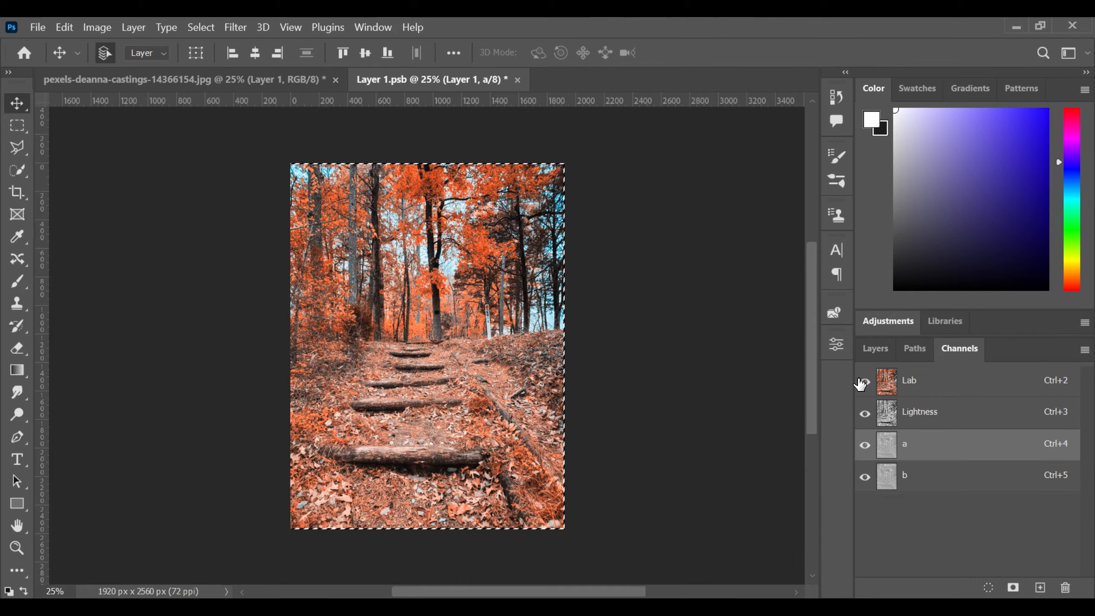
left_click(864, 380)
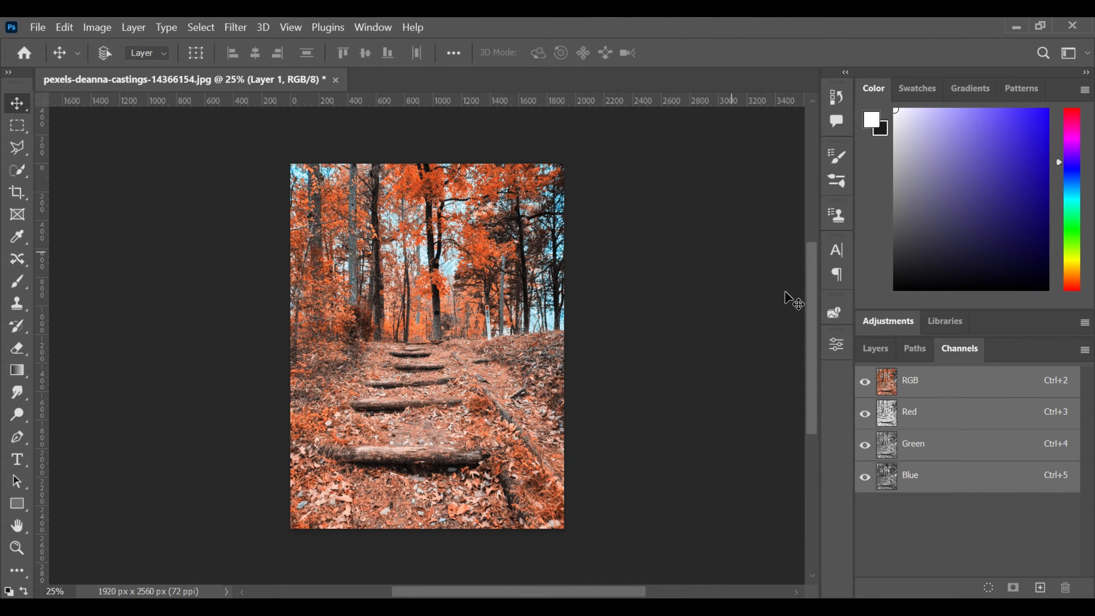
- Return to the main photo's Layers panel to reach the adjustment layer options
left_click(874, 348)
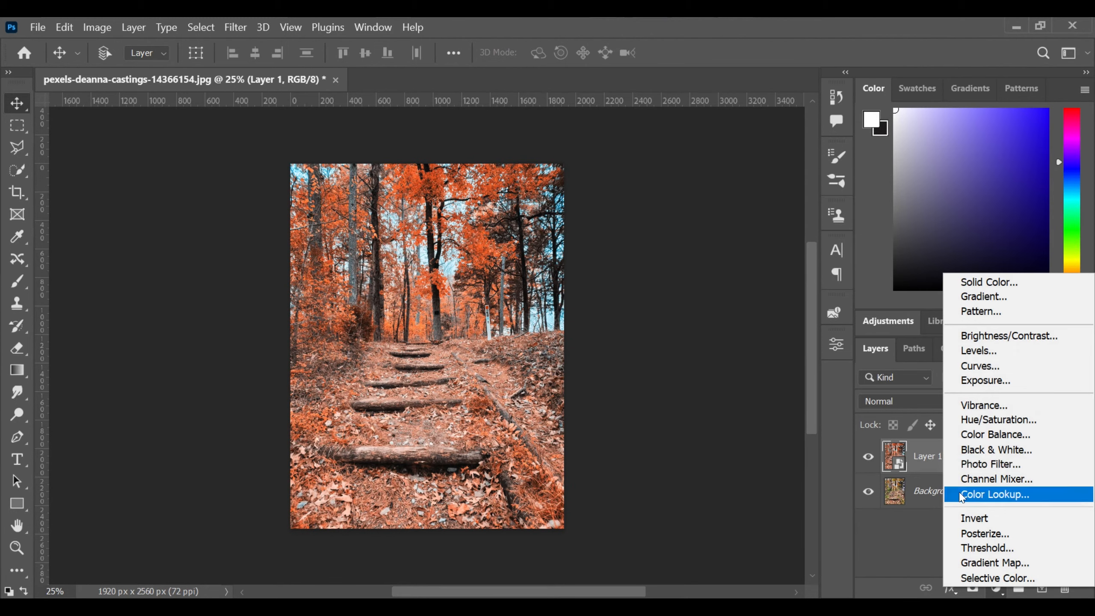
- Add a Hue/Saturation layer, try +80 and negative saturation, then settle on +23
left_click(998, 419)
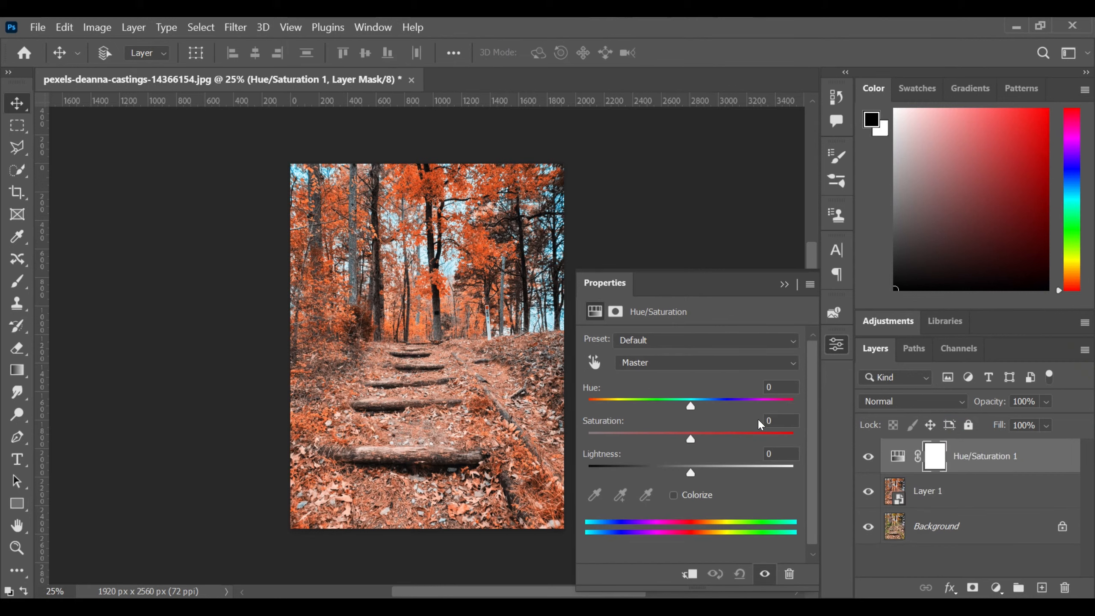
left_click_drag(690, 435, 718, 438)
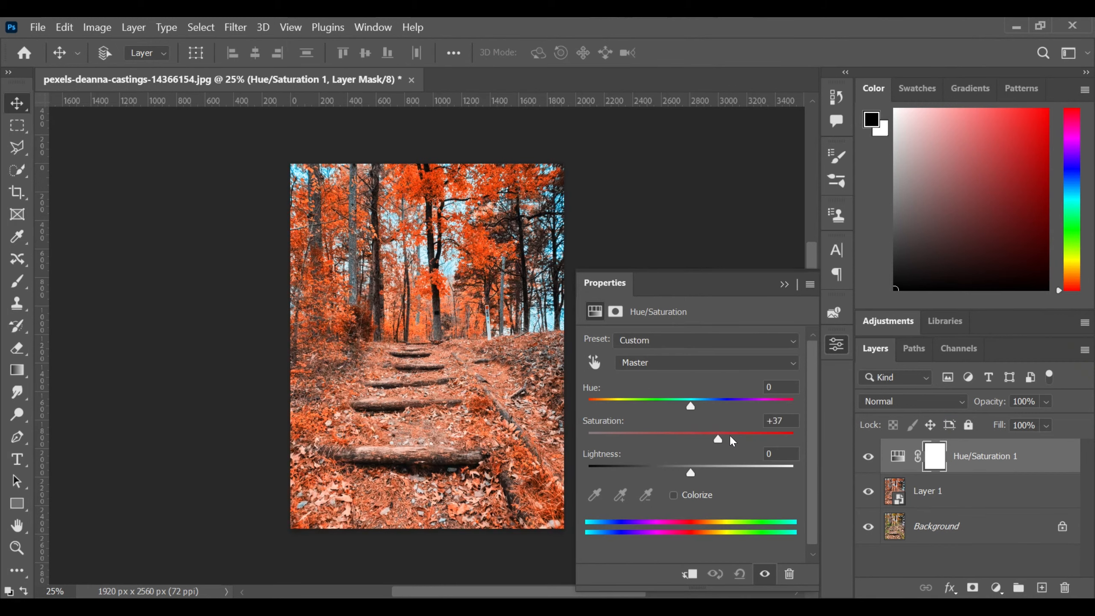
left_click_drag(717, 438, 769, 439)
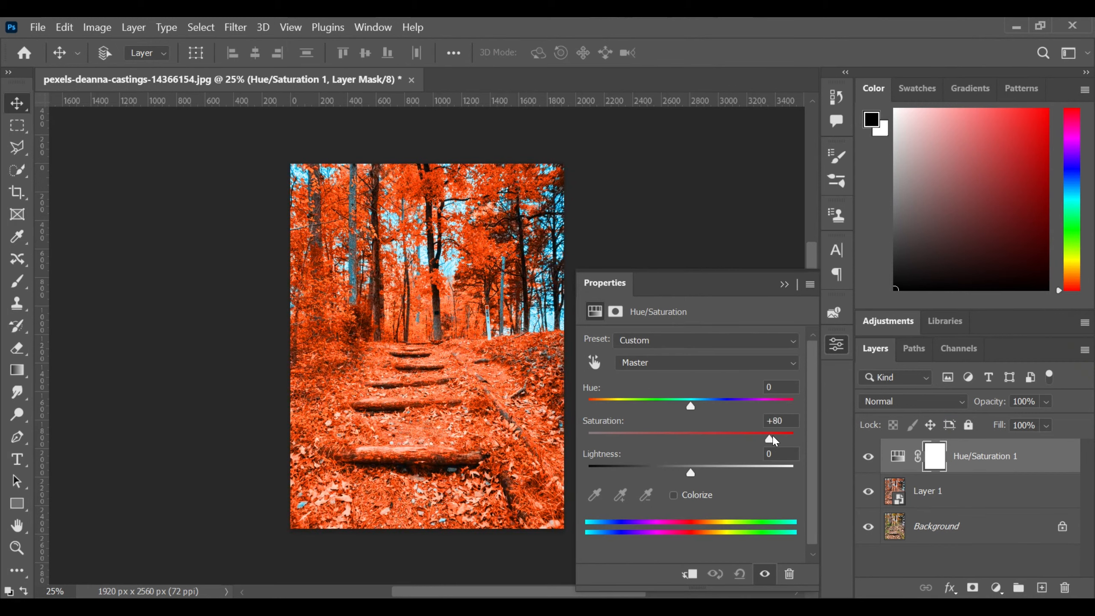
left_click_drag(772, 433, 663, 434)
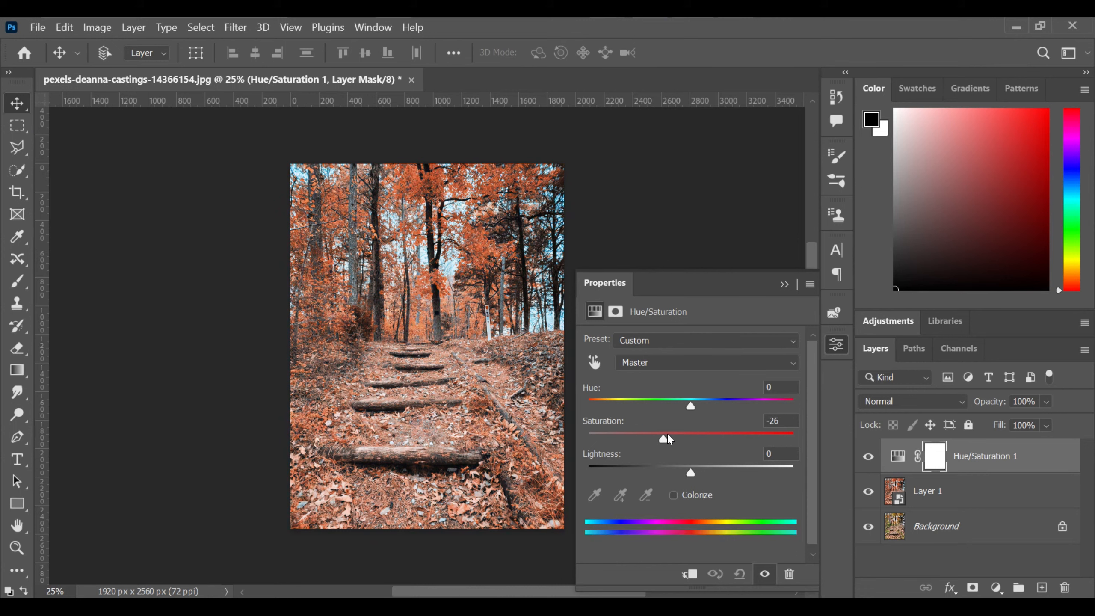
left_click_drag(662, 437, 714, 438)
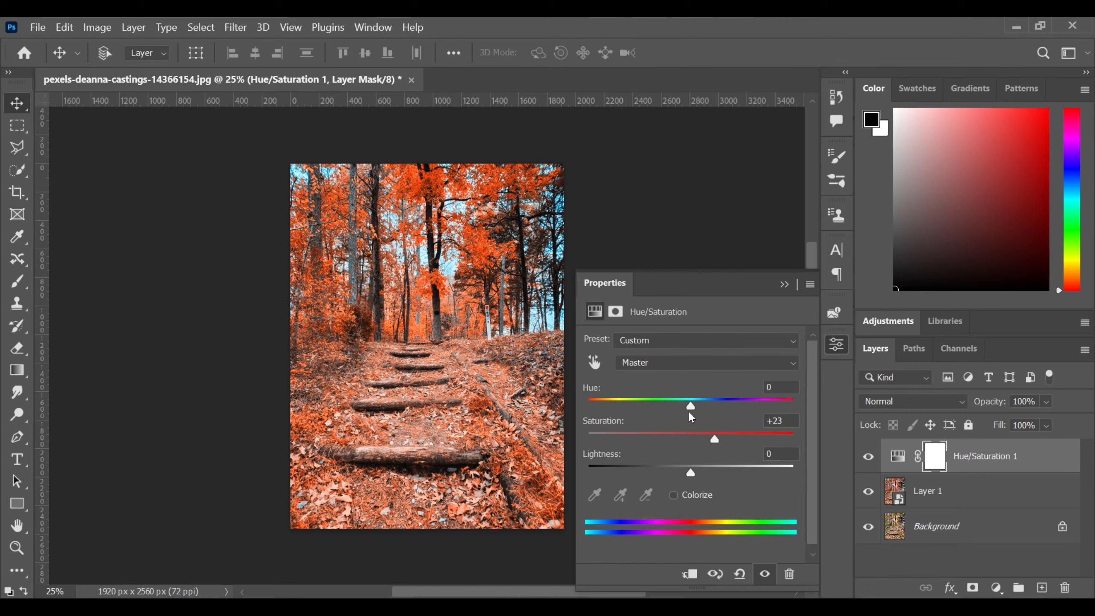